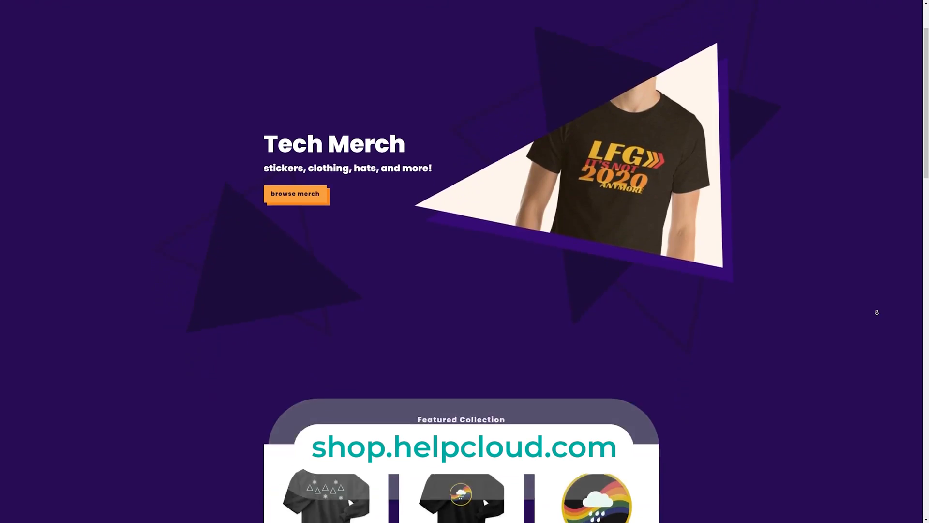
scroll("down", 3)
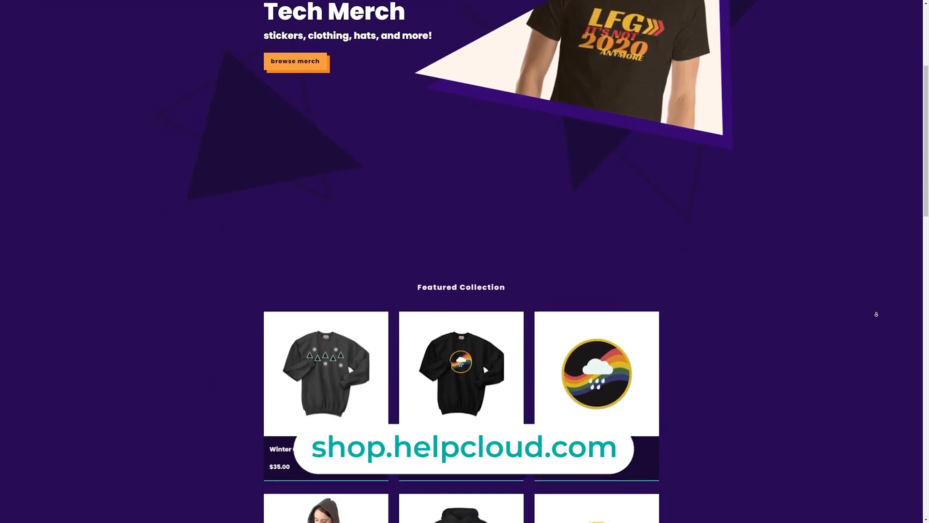